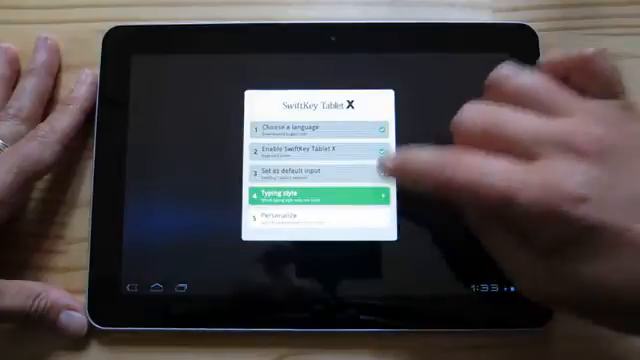
# - Complete the Typing style step and move on to the Personalize step of setup
pyautogui.click(316, 190)
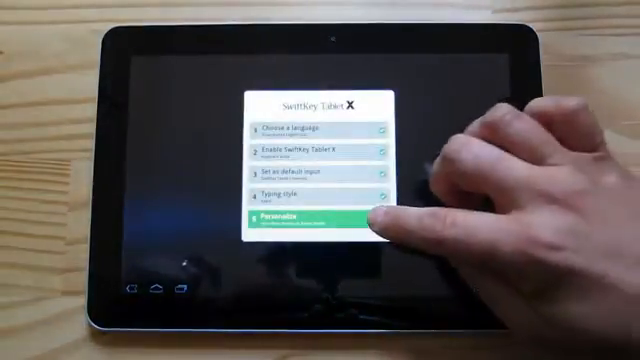
pyautogui.click(316, 220)
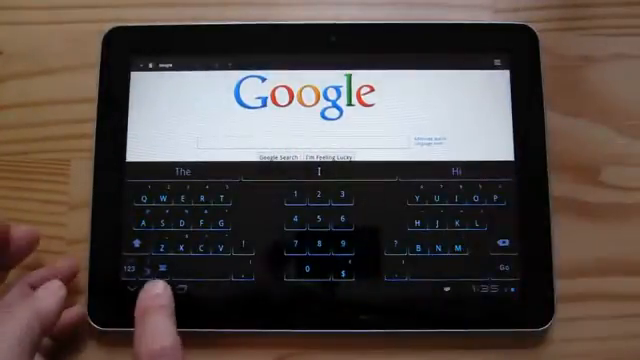
# - Switch the keyboard on the Google search page to the split thumb-typing layout
pyautogui.click(156, 276)
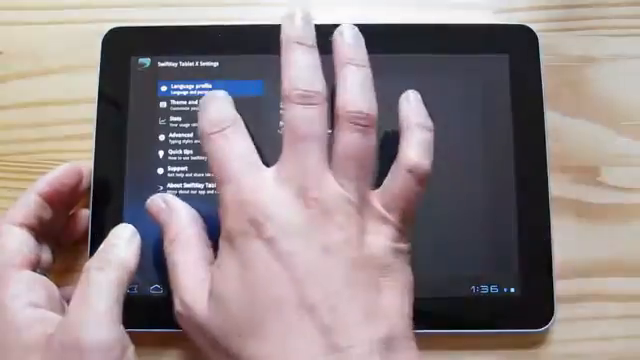
# - Open the Themes chooser with the Light and Dark keyboard themes from settings
pyautogui.click(180, 100)
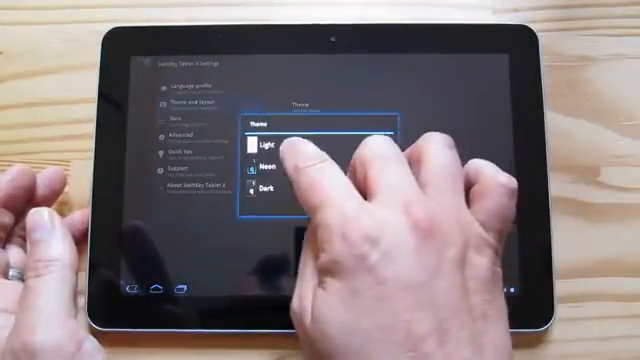
pyautogui.click(264, 130)
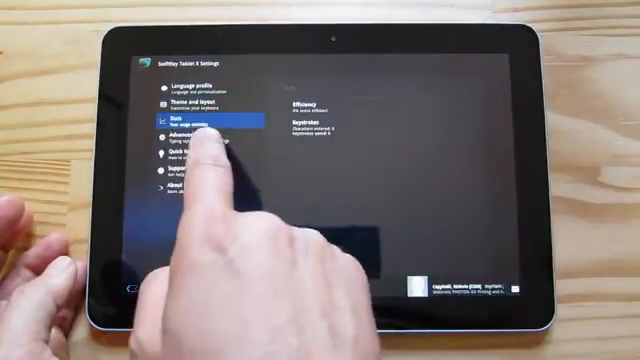
pyautogui.click(186, 140)
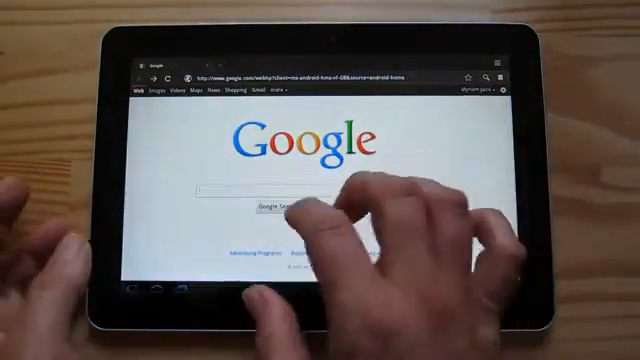
pyautogui.click(260, 192)
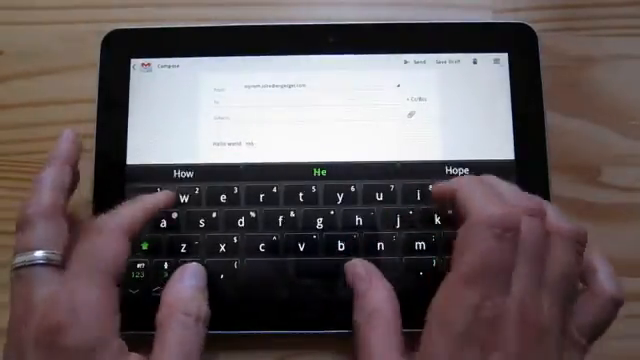
# - Type "How are" into the body of the new Gmail message
pyautogui.write('How are')
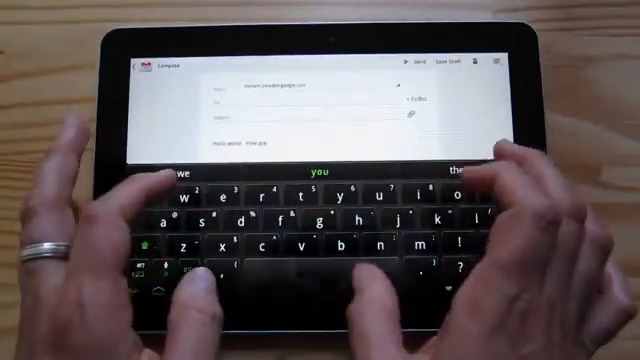